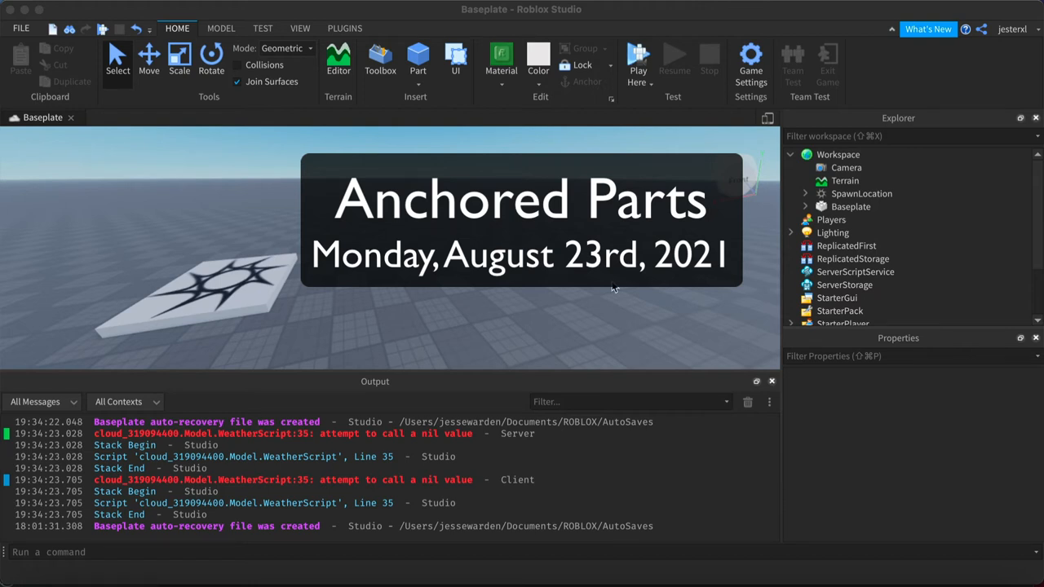
mouse_move(469, 121)
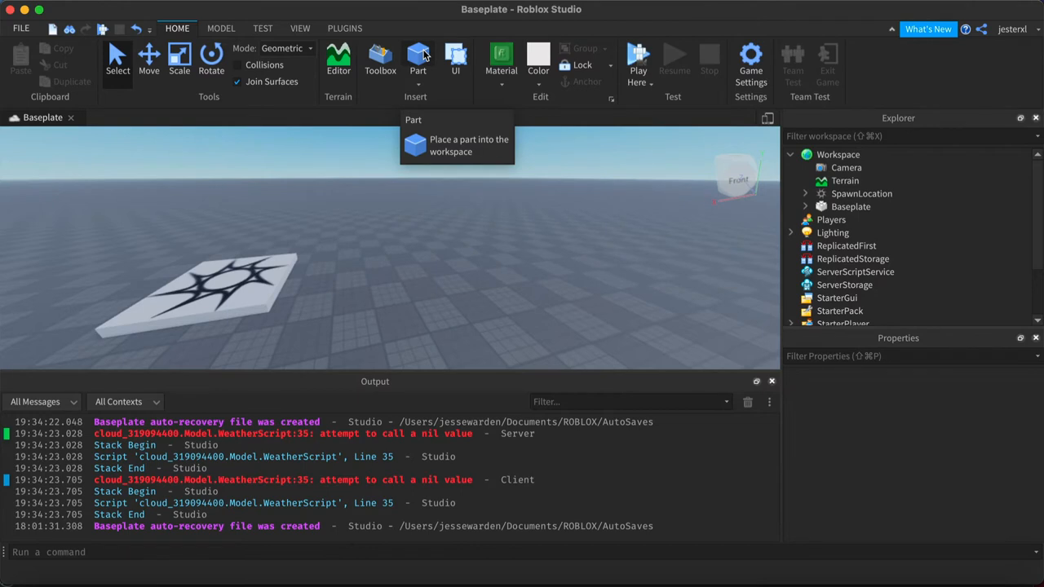
- Insert a block part onto the baseplate from the Home tab
click(417, 57)
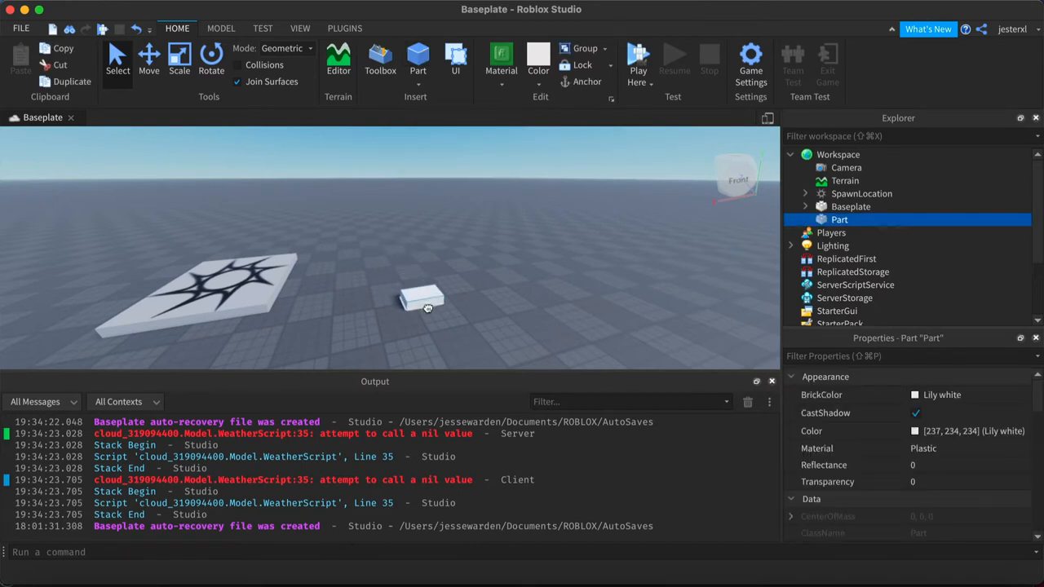
mouse_move(428, 312)
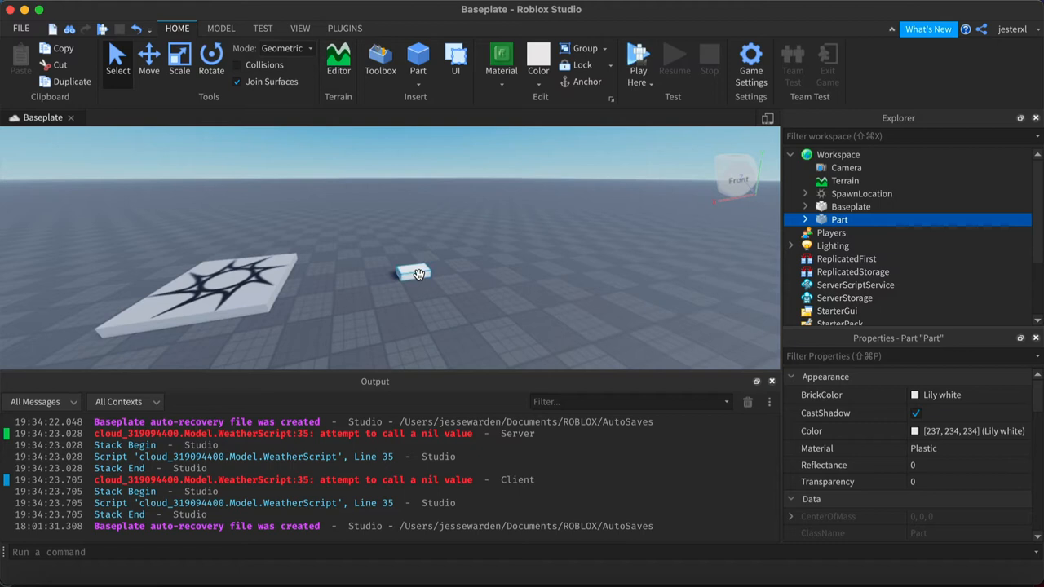
mouse_move(436, 238)
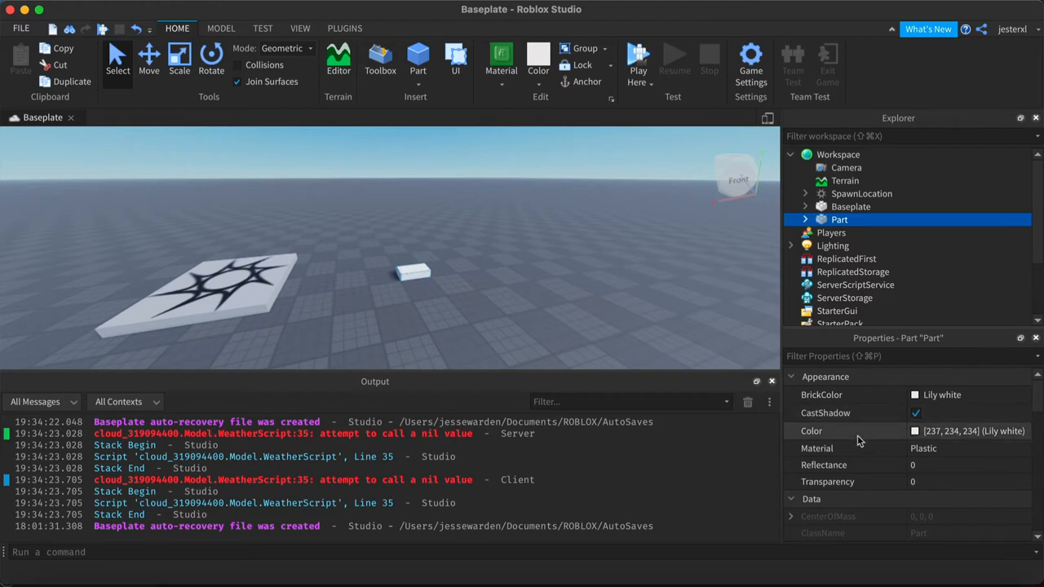
- Scroll Properties down to the Behavior section showing Anchored unchecked
scroll(down, 3)
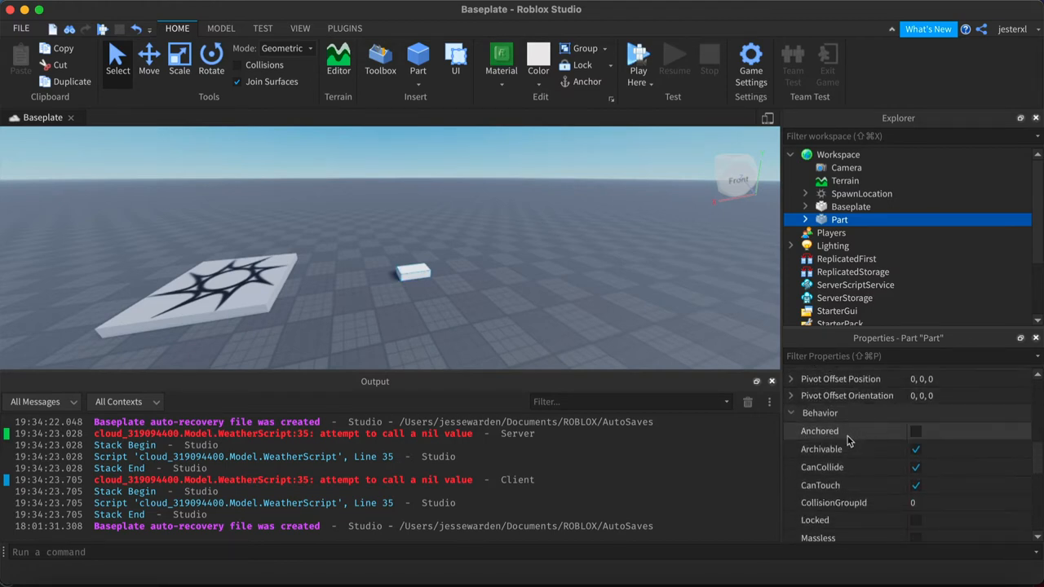
mouse_move(916, 431)
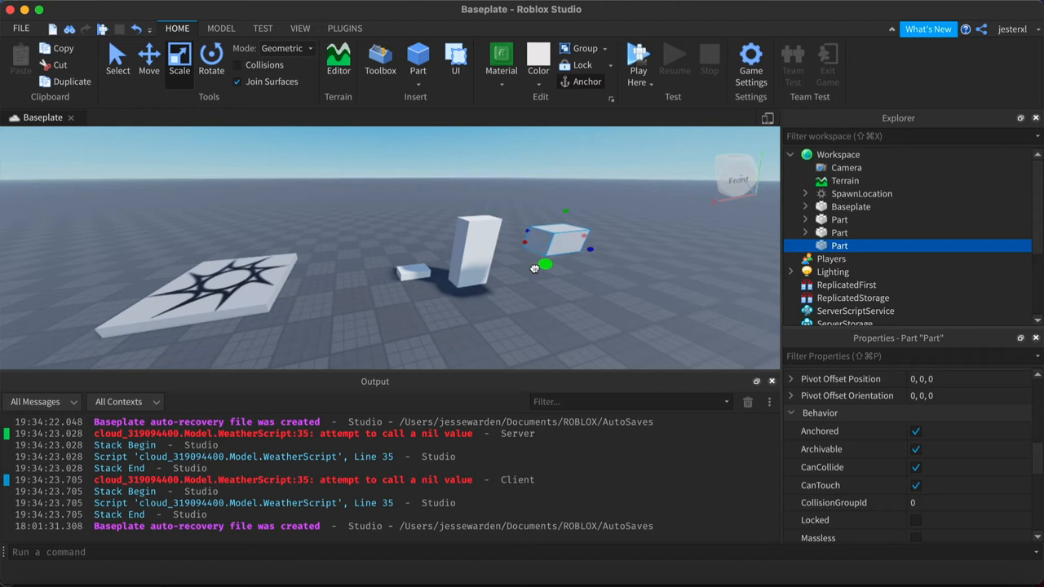
- Move the raised block with the Move tool and start a Play test
click(148, 61)
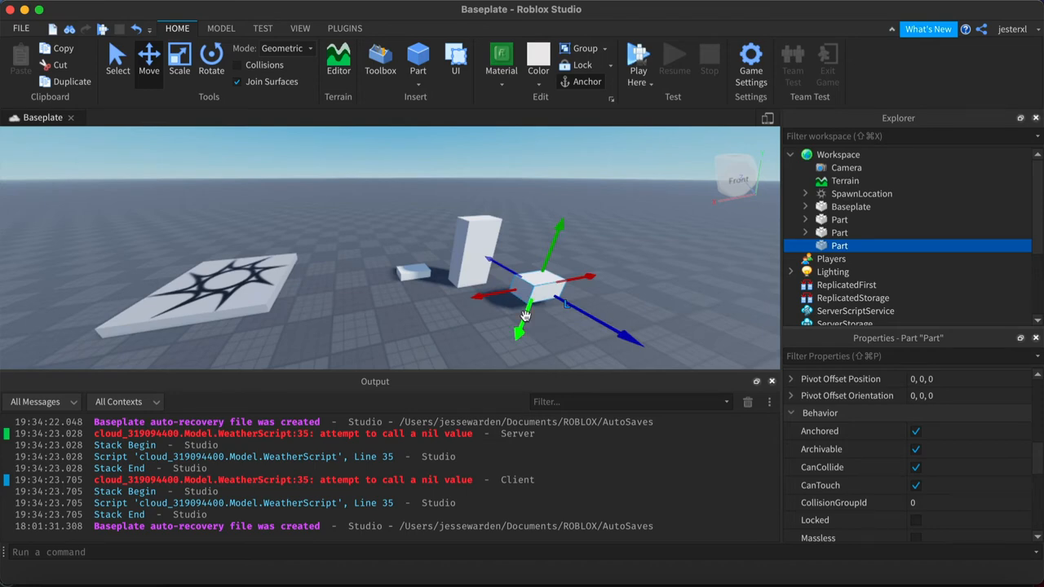
click(638, 57)
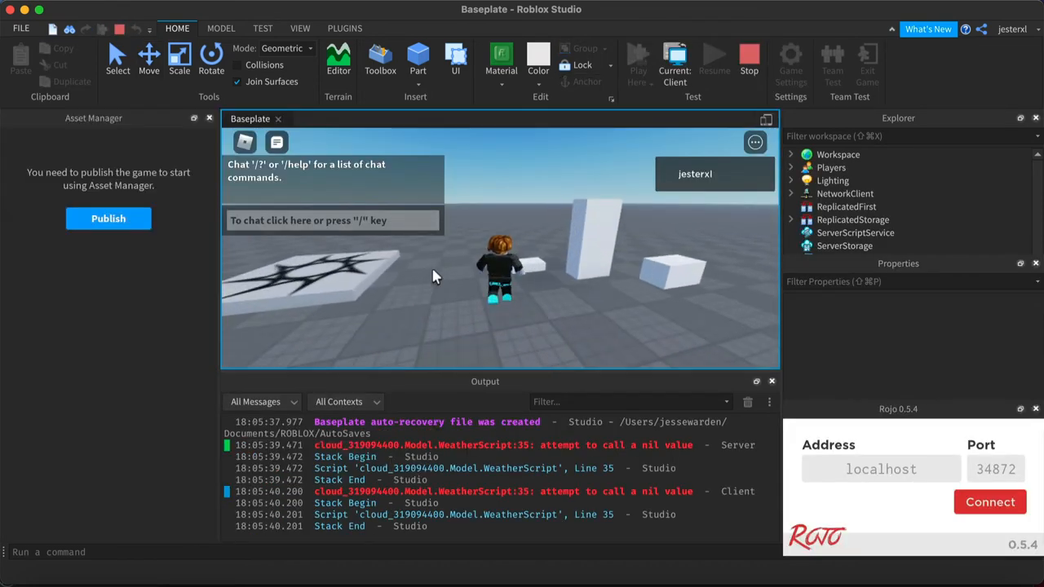